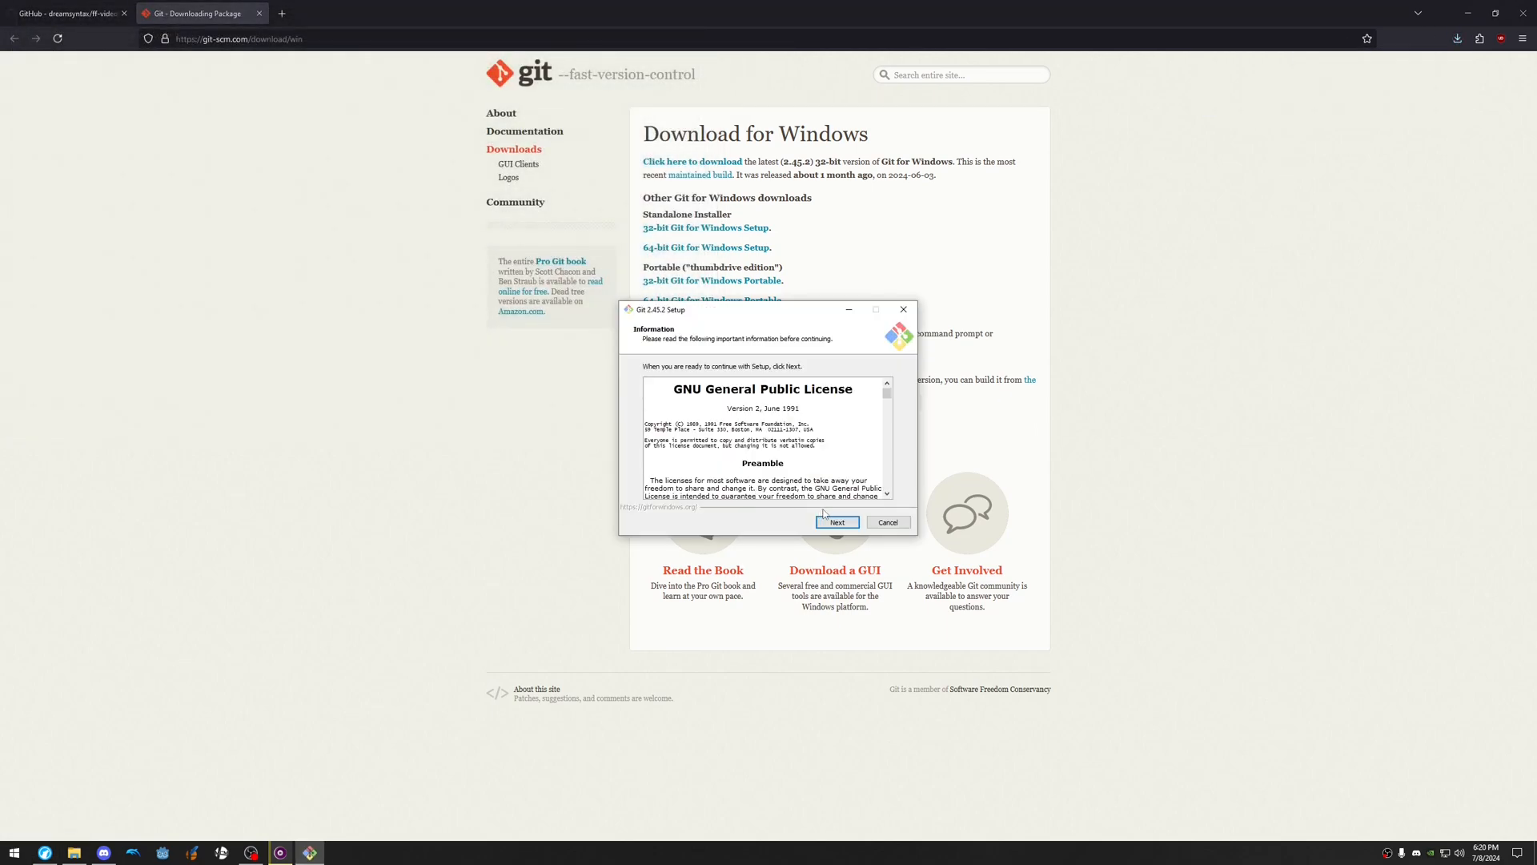
Accept the license and keep the default components and line-ending conversion in the Git installer.
click(836, 522)
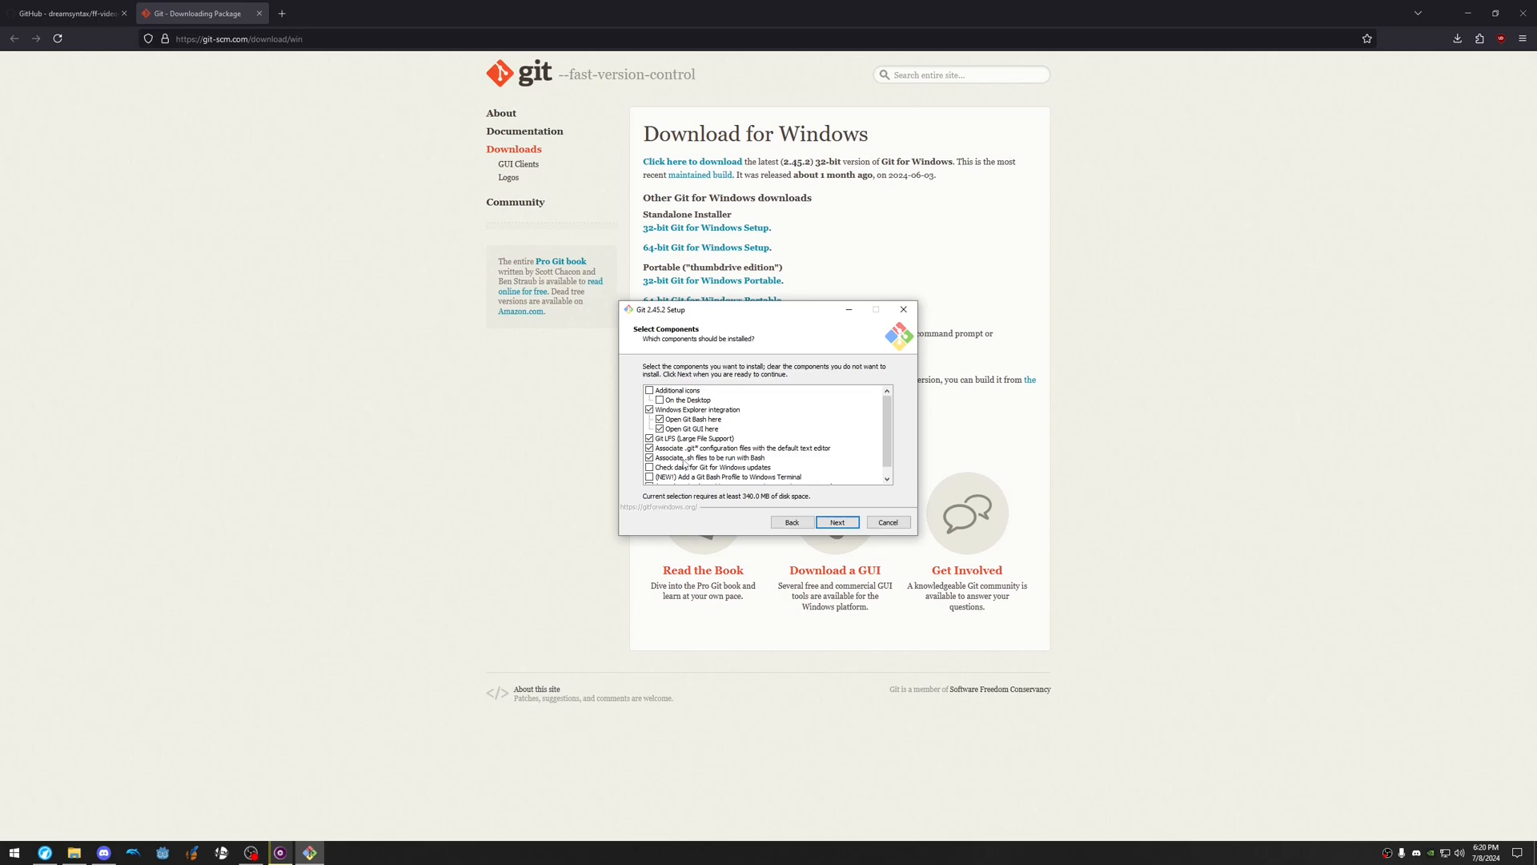
click(836, 522)
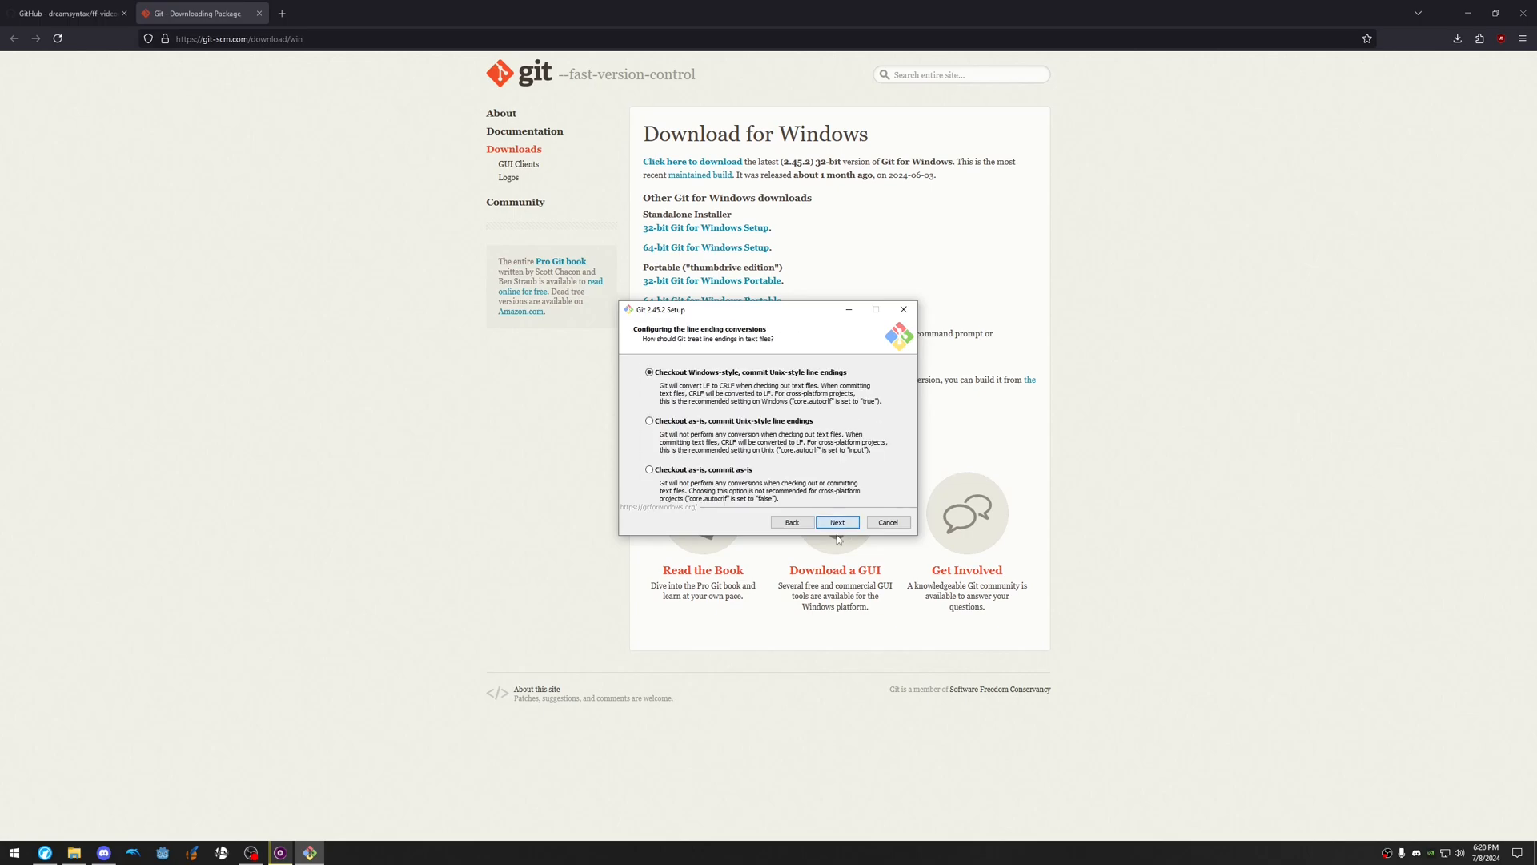
click(836, 522)
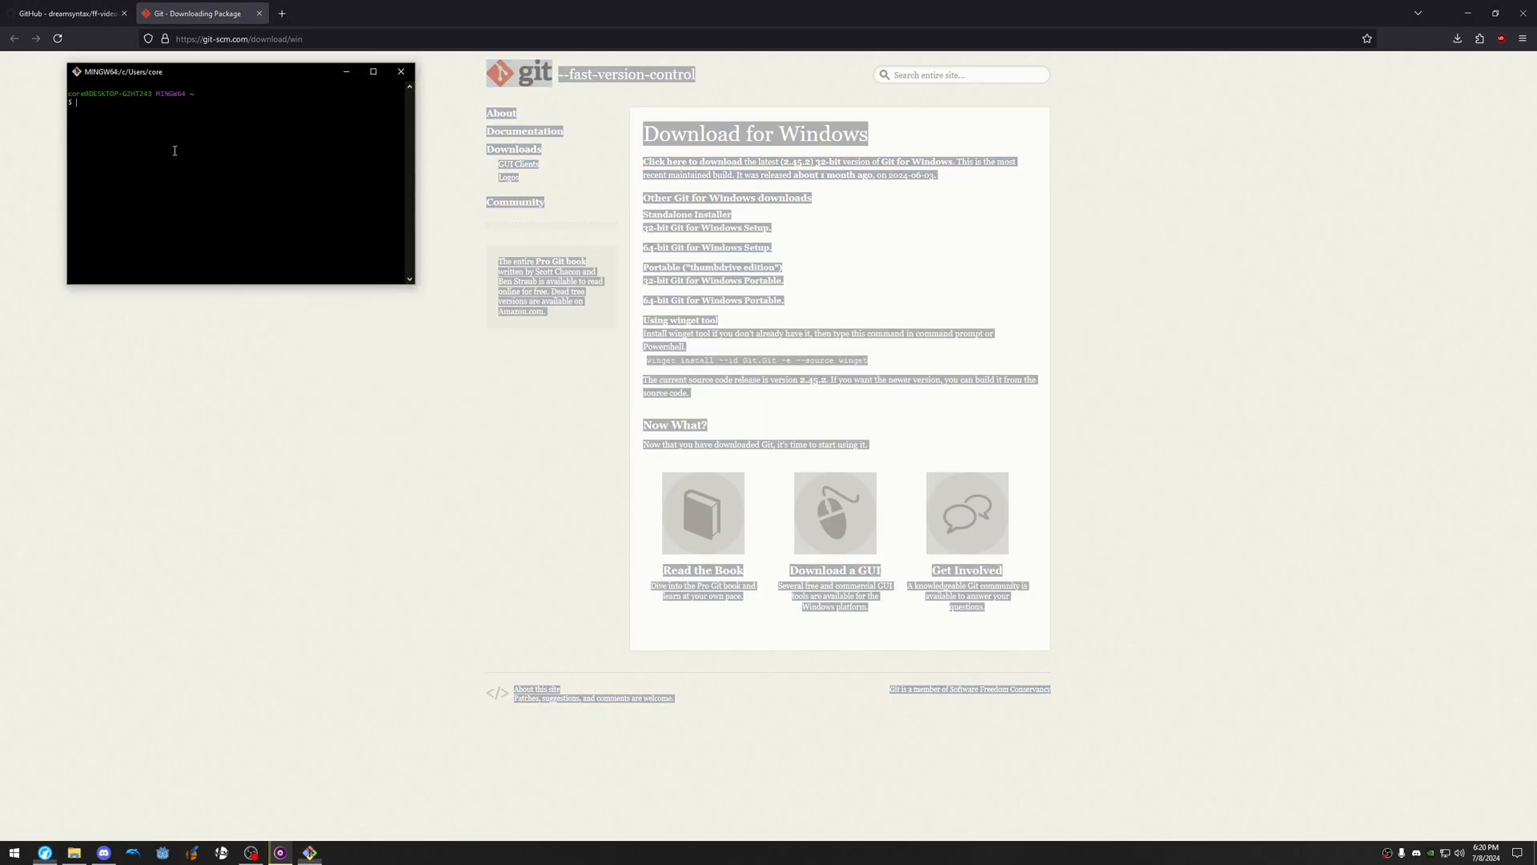
Download the ff-videoscripts repository from GitHub as a ZIP via Code > Download ZIP.
click(399, 70)
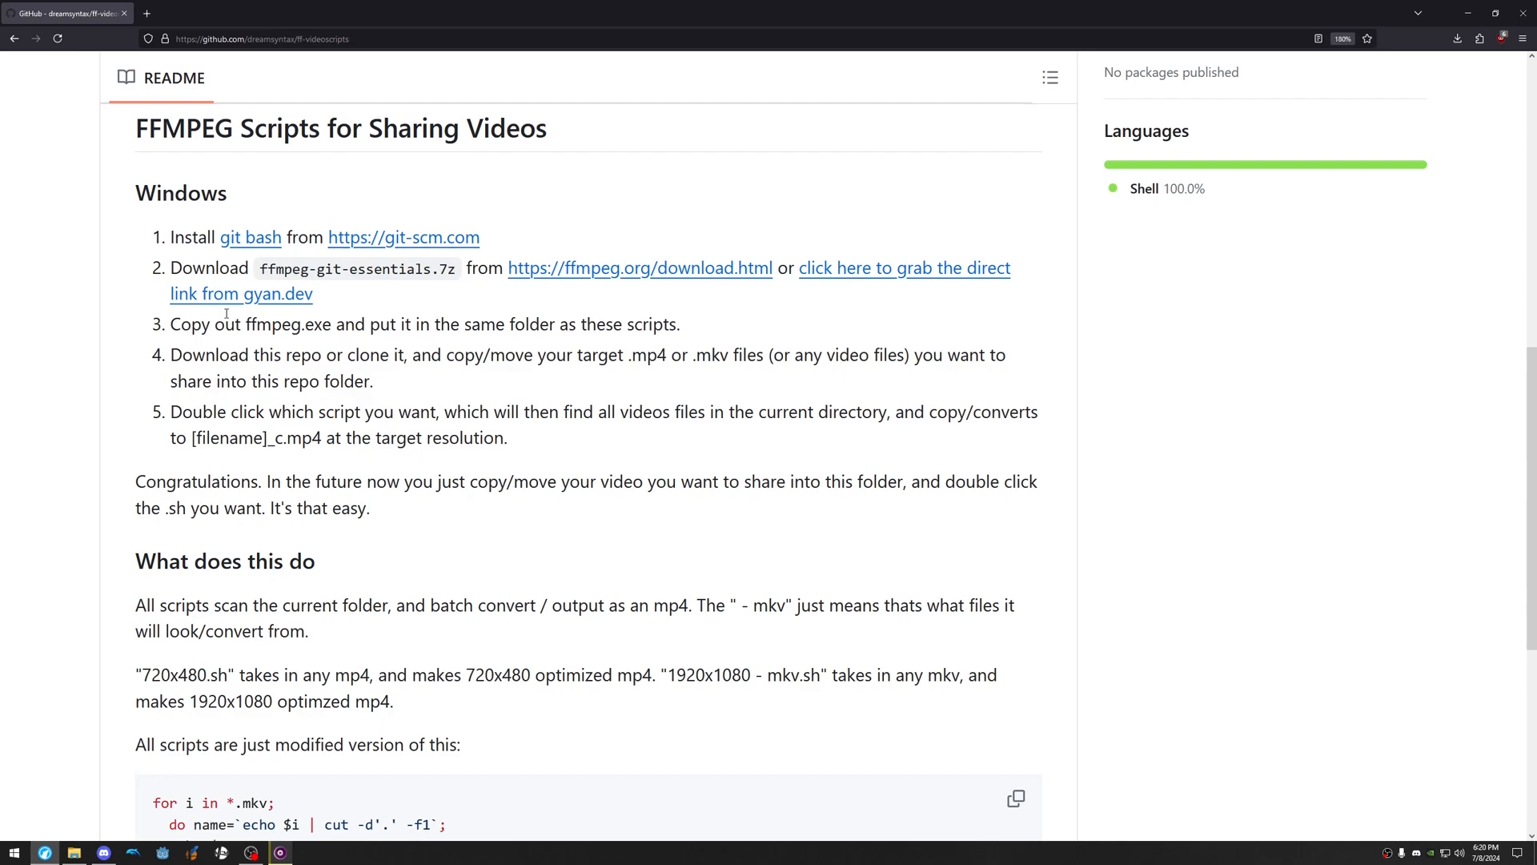
mouse_move(881, 280)
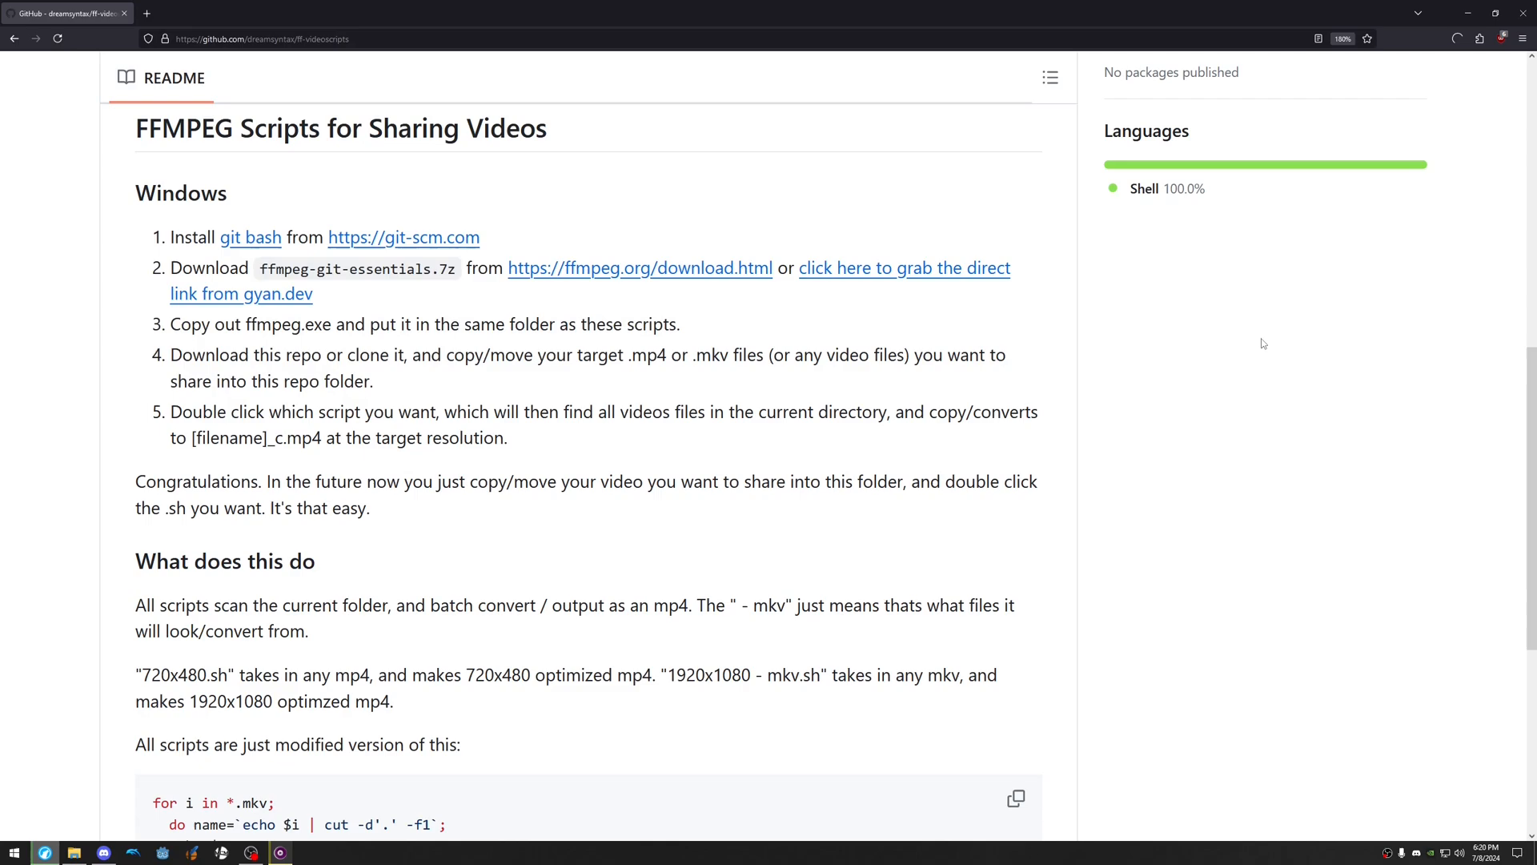
click(1457, 38)
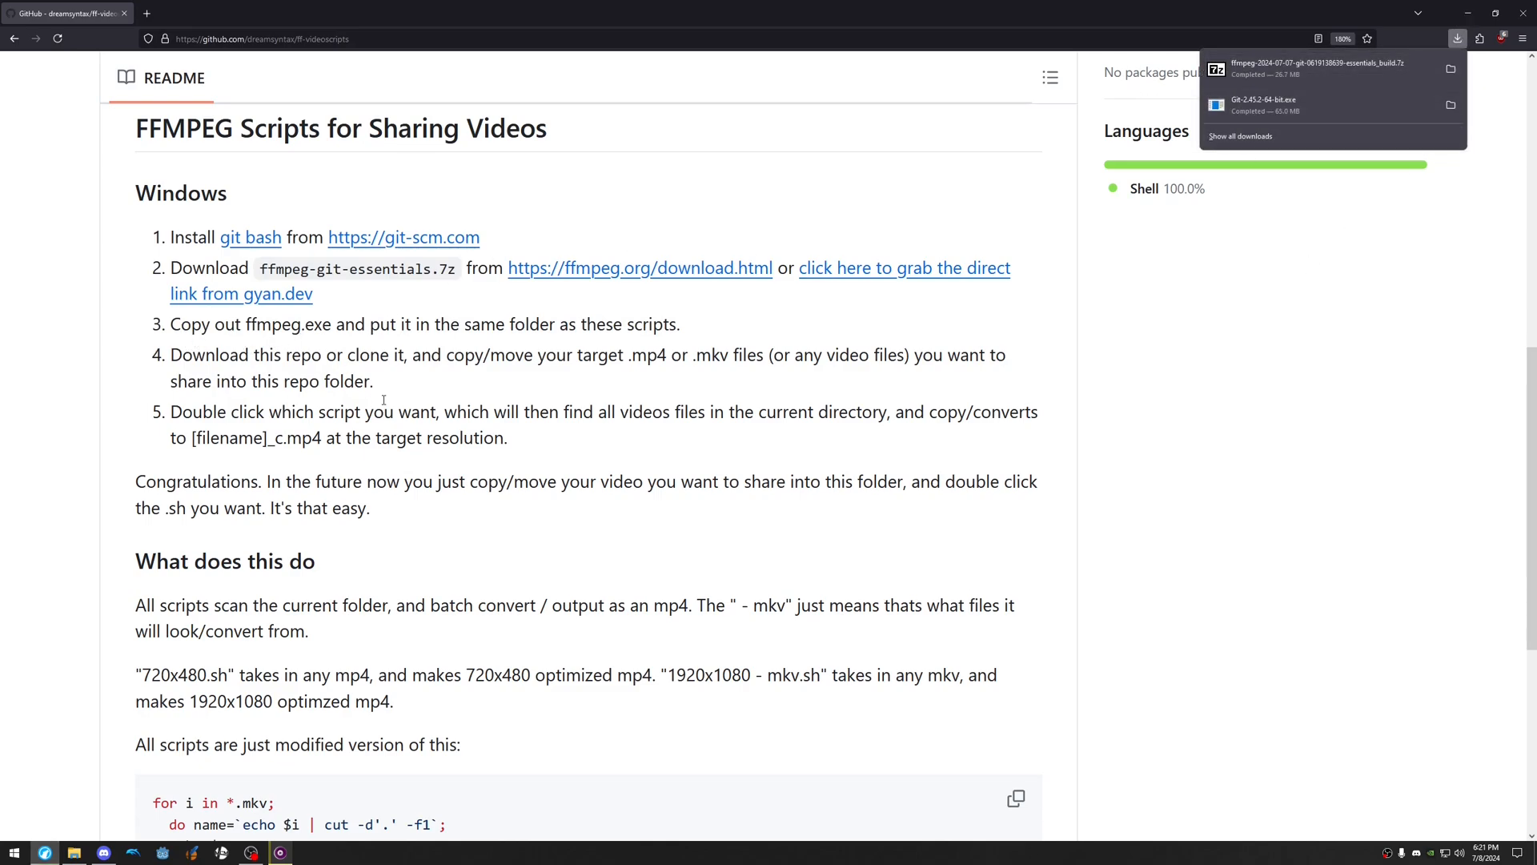
click(1013, 293)
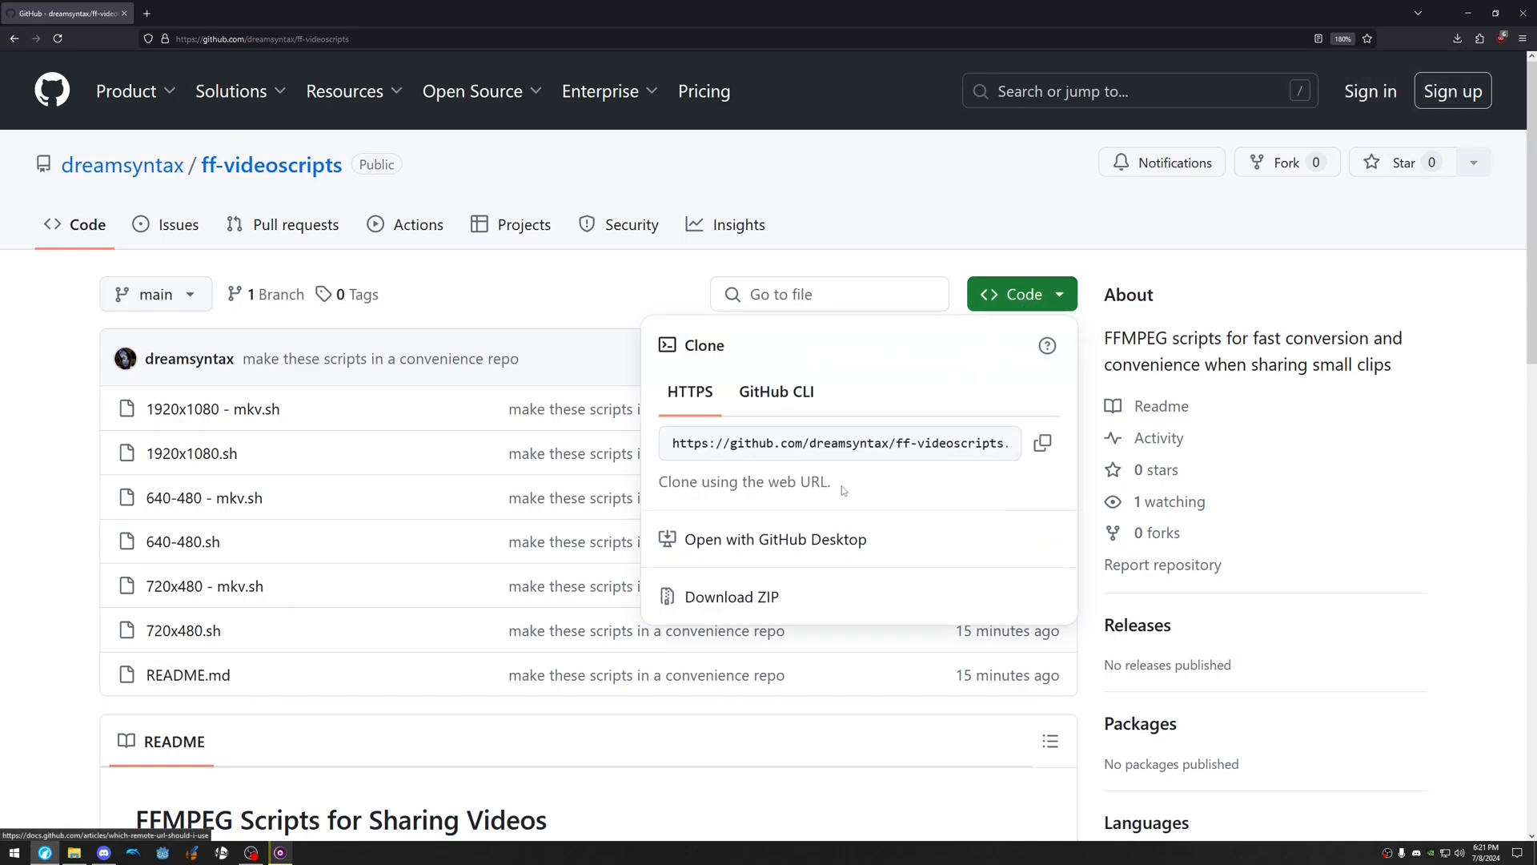
click(732, 596)
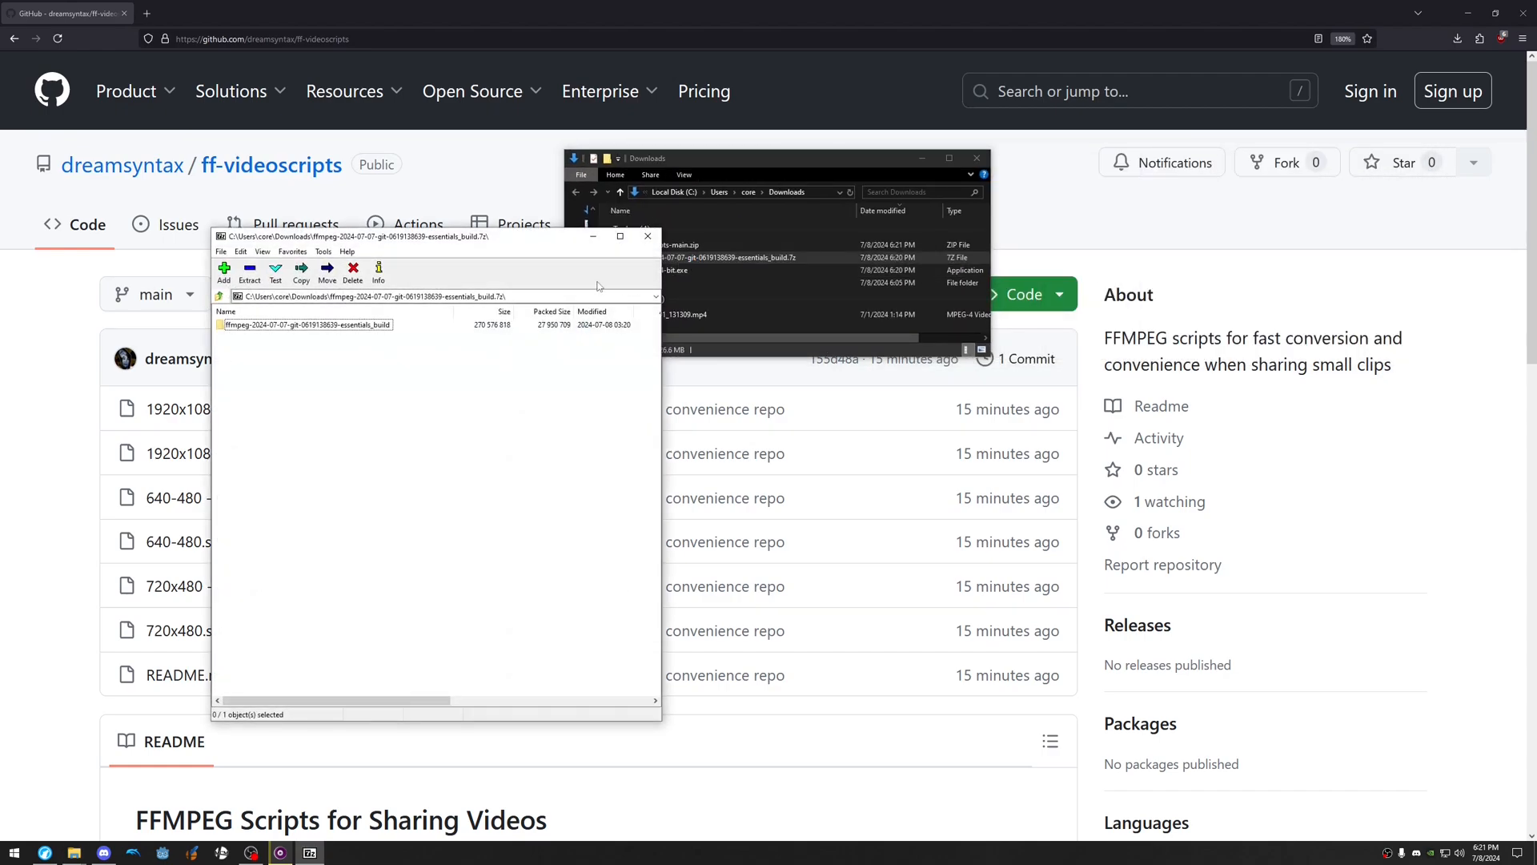
Browse into the ffmpeg essentials build's bin folder where ffmpeg.exe lives.
double_click(308, 323)
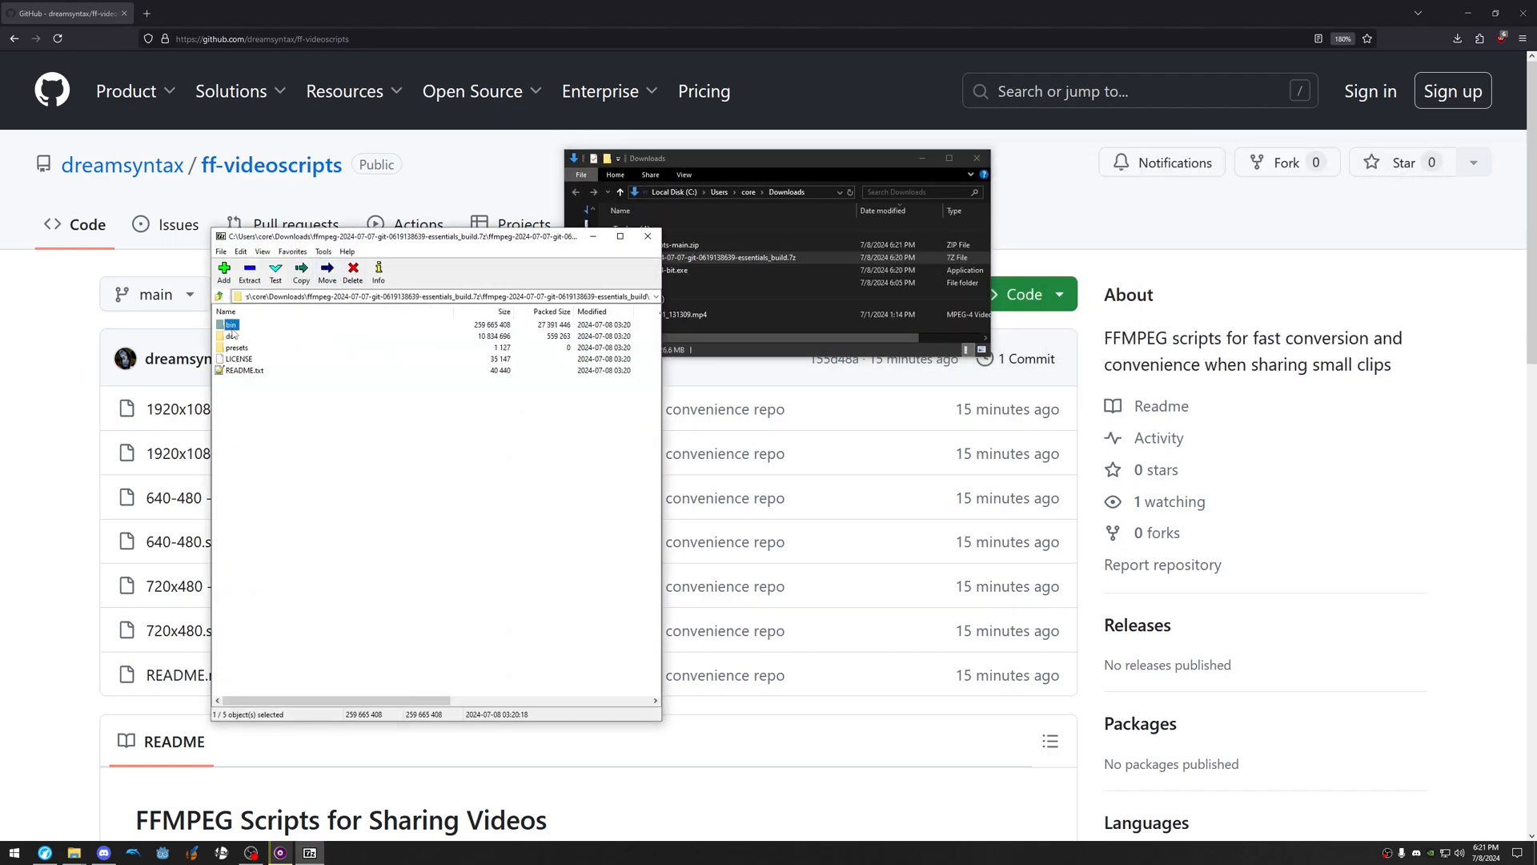
double_click(229, 326)
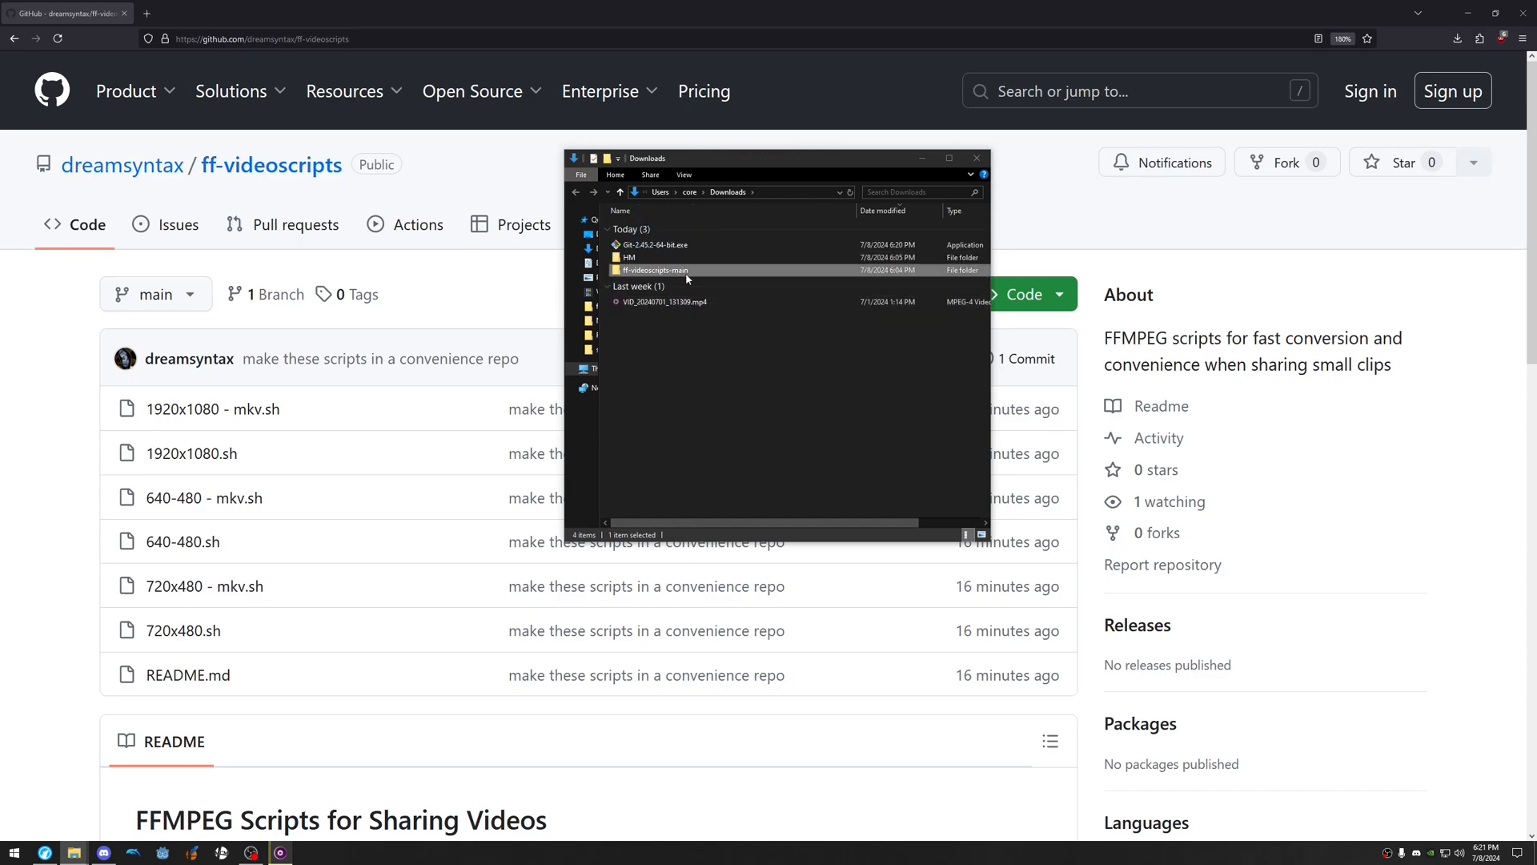
Run 720x480.sh in ff-videoscripts-main to produce the smaller VID_20240701_131309_c.mp4.
double_click(654, 269)
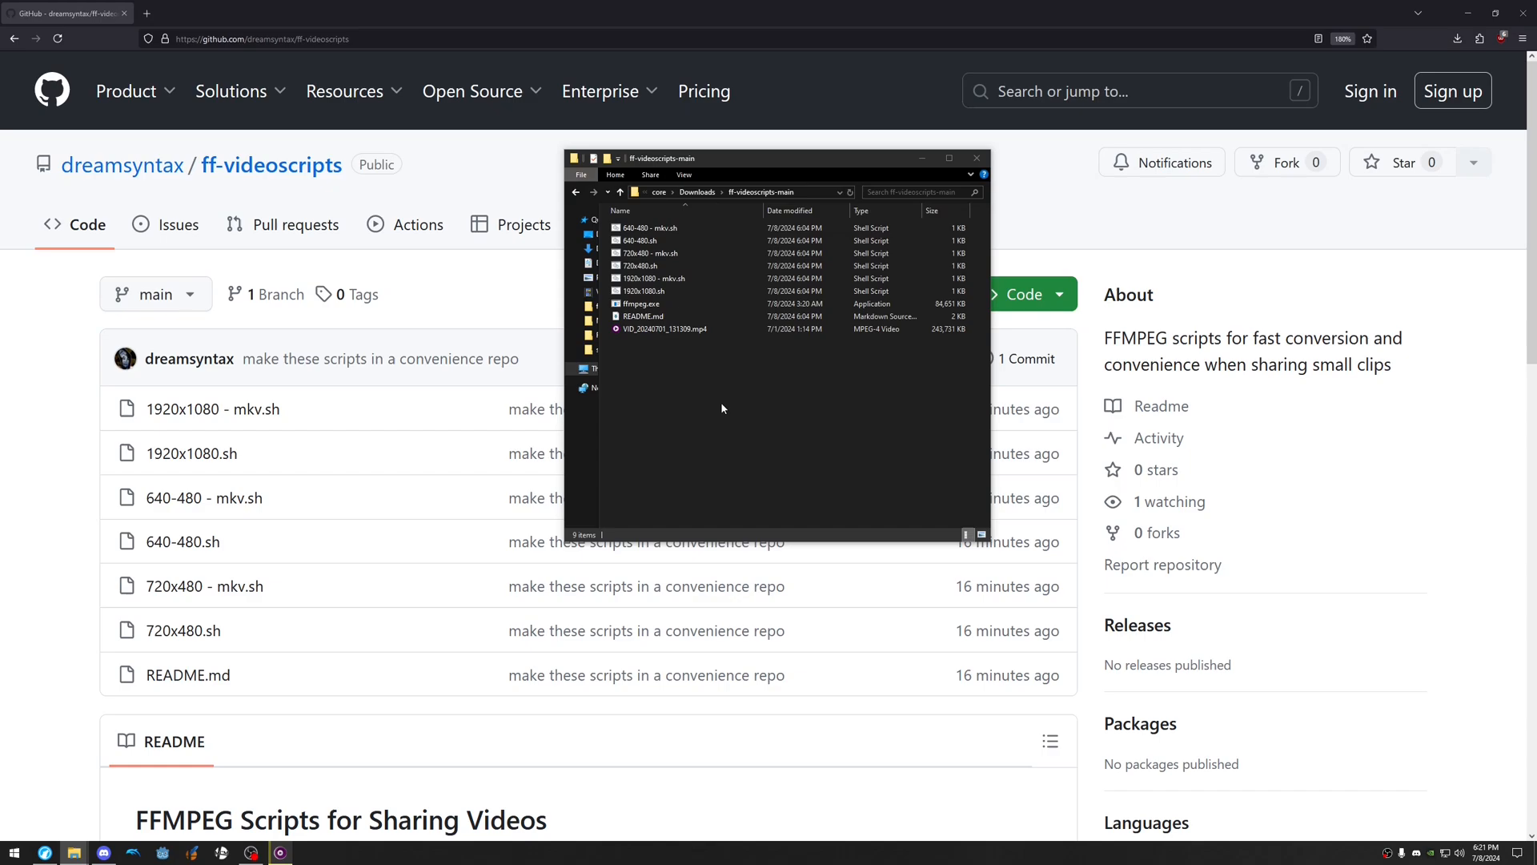
click(639, 266)
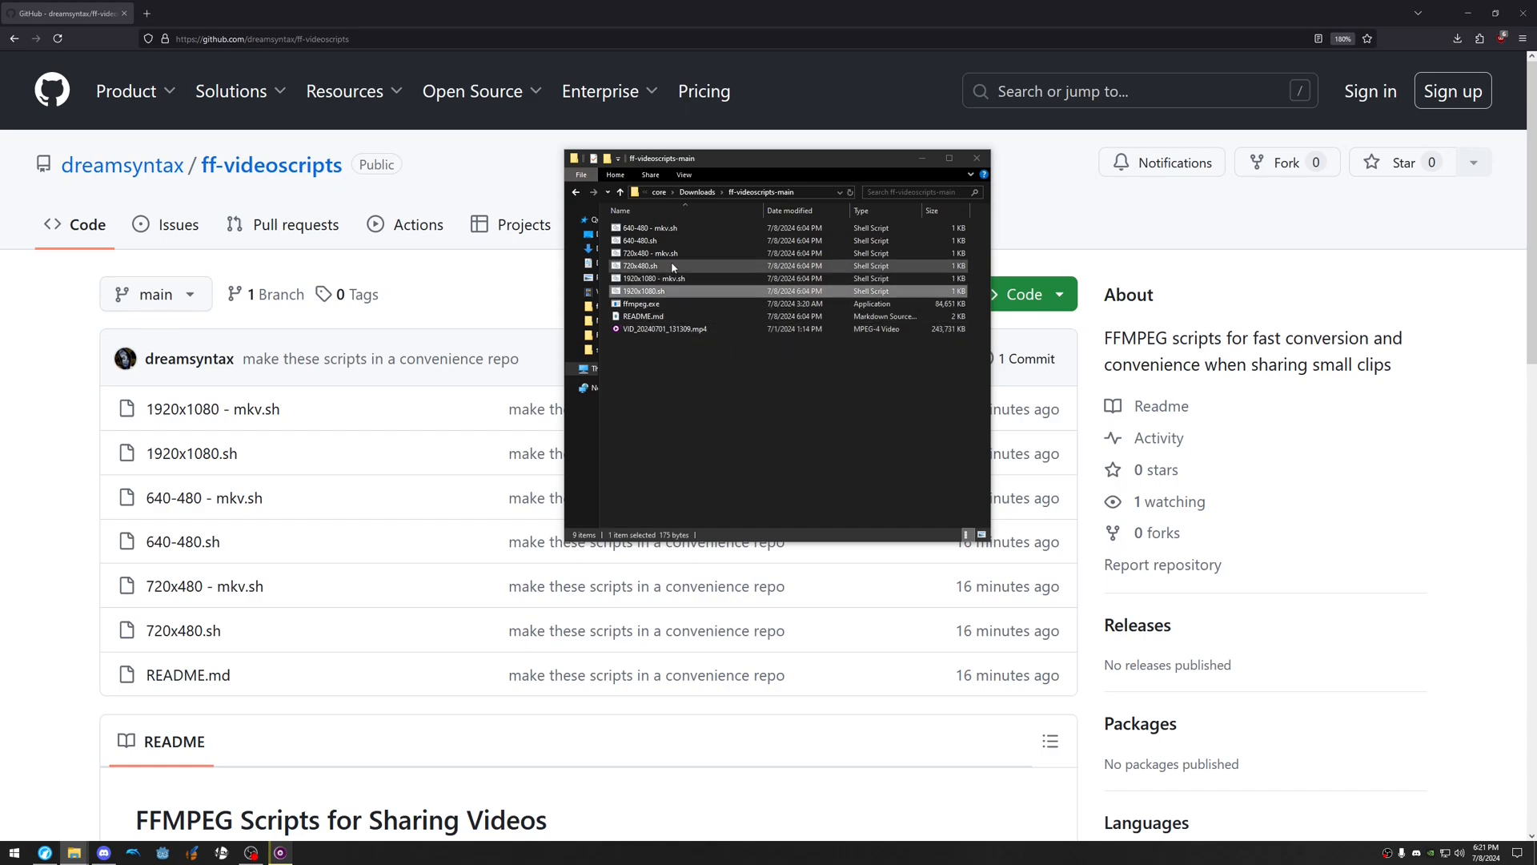
click(642, 266)
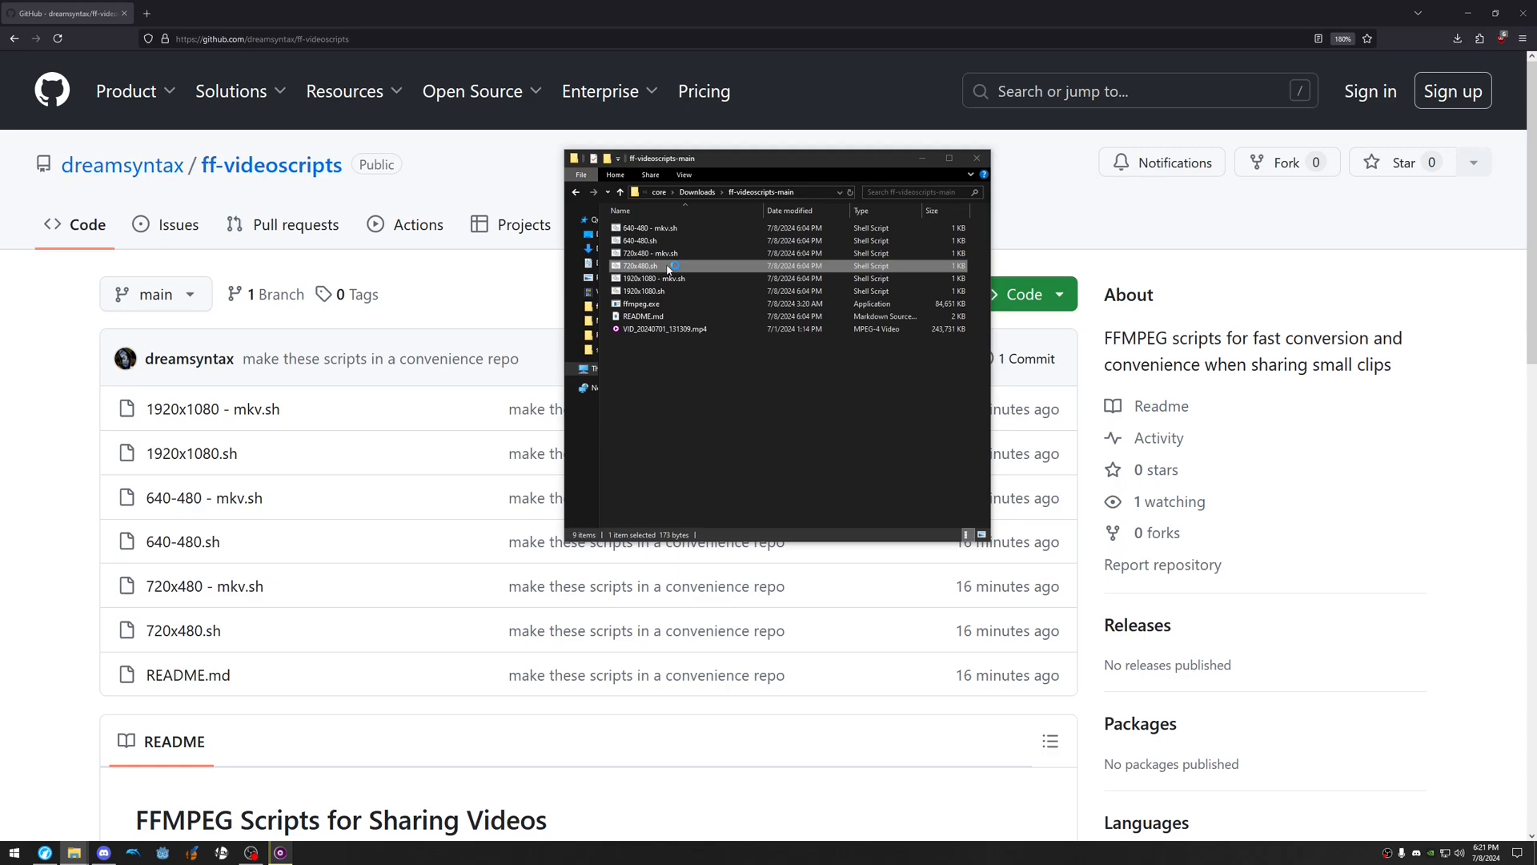
double_click(639, 266)
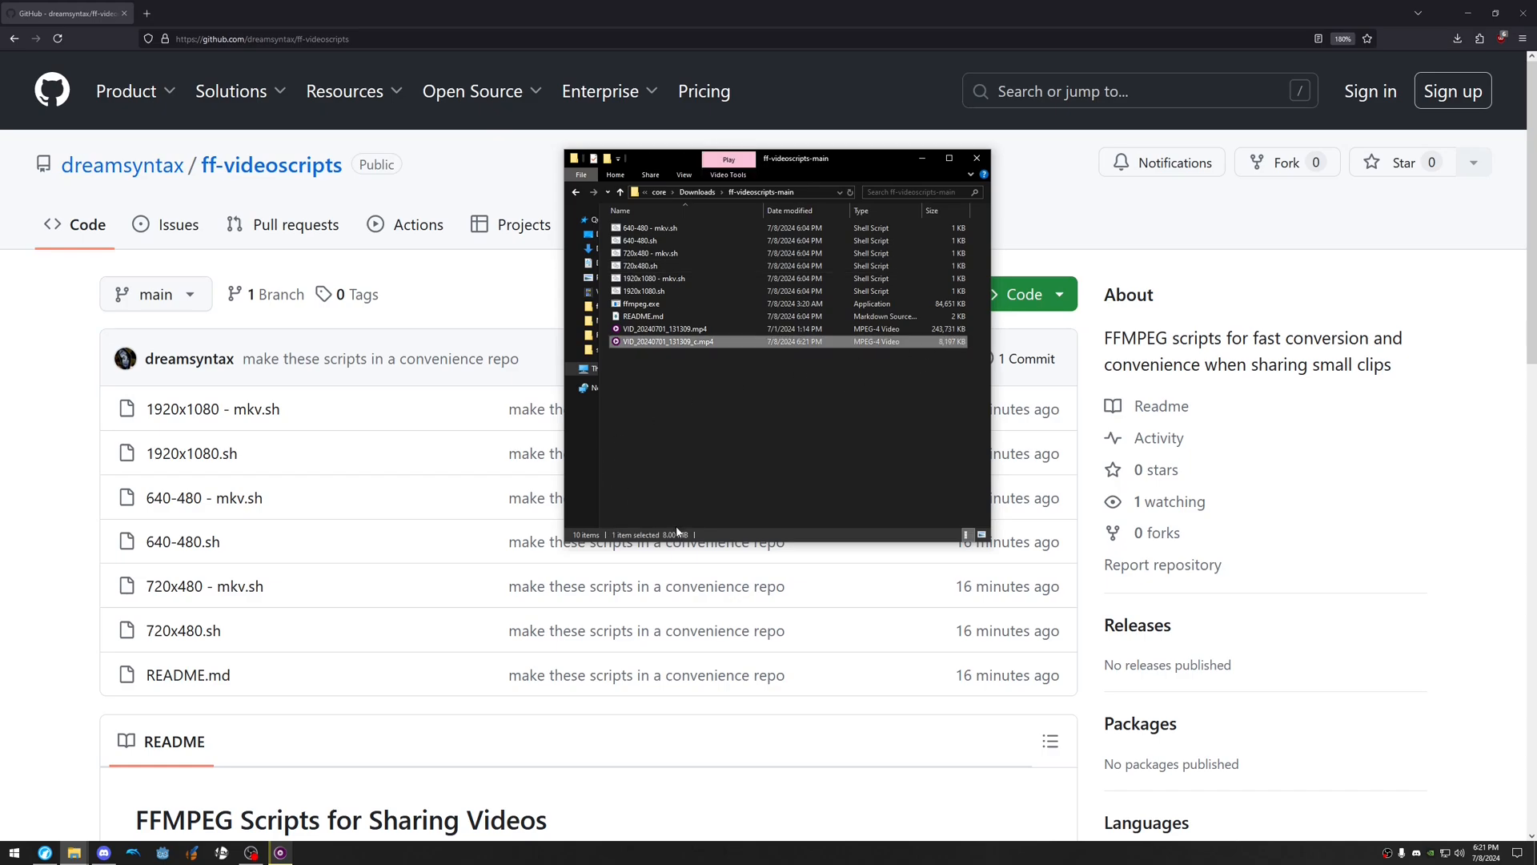
mouse_move(125, 828)
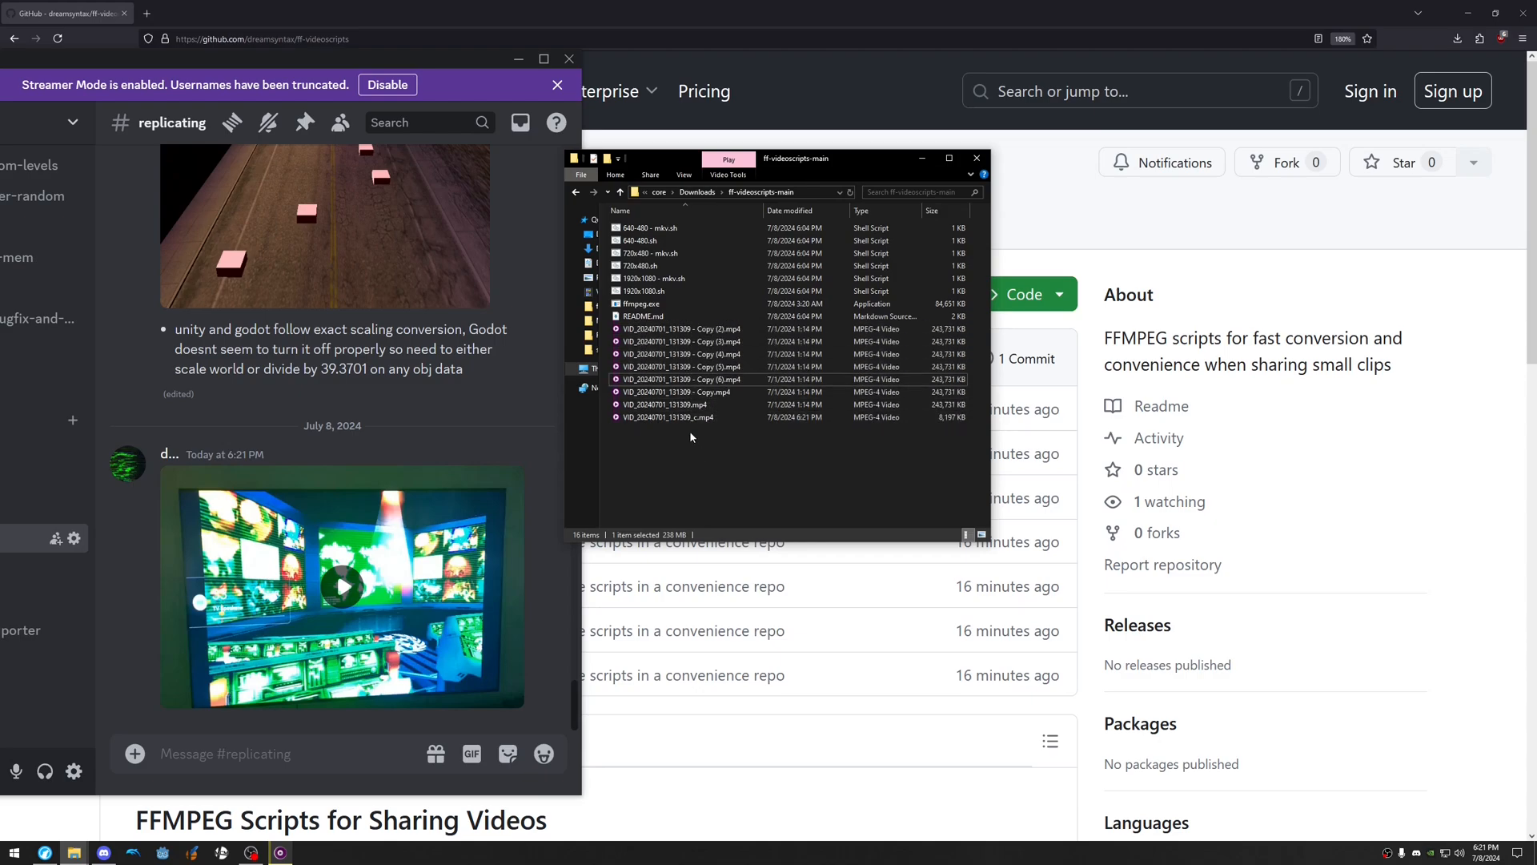
Post the converted _c.mp4 clip in the Discord #replicating channel.
click(652, 278)
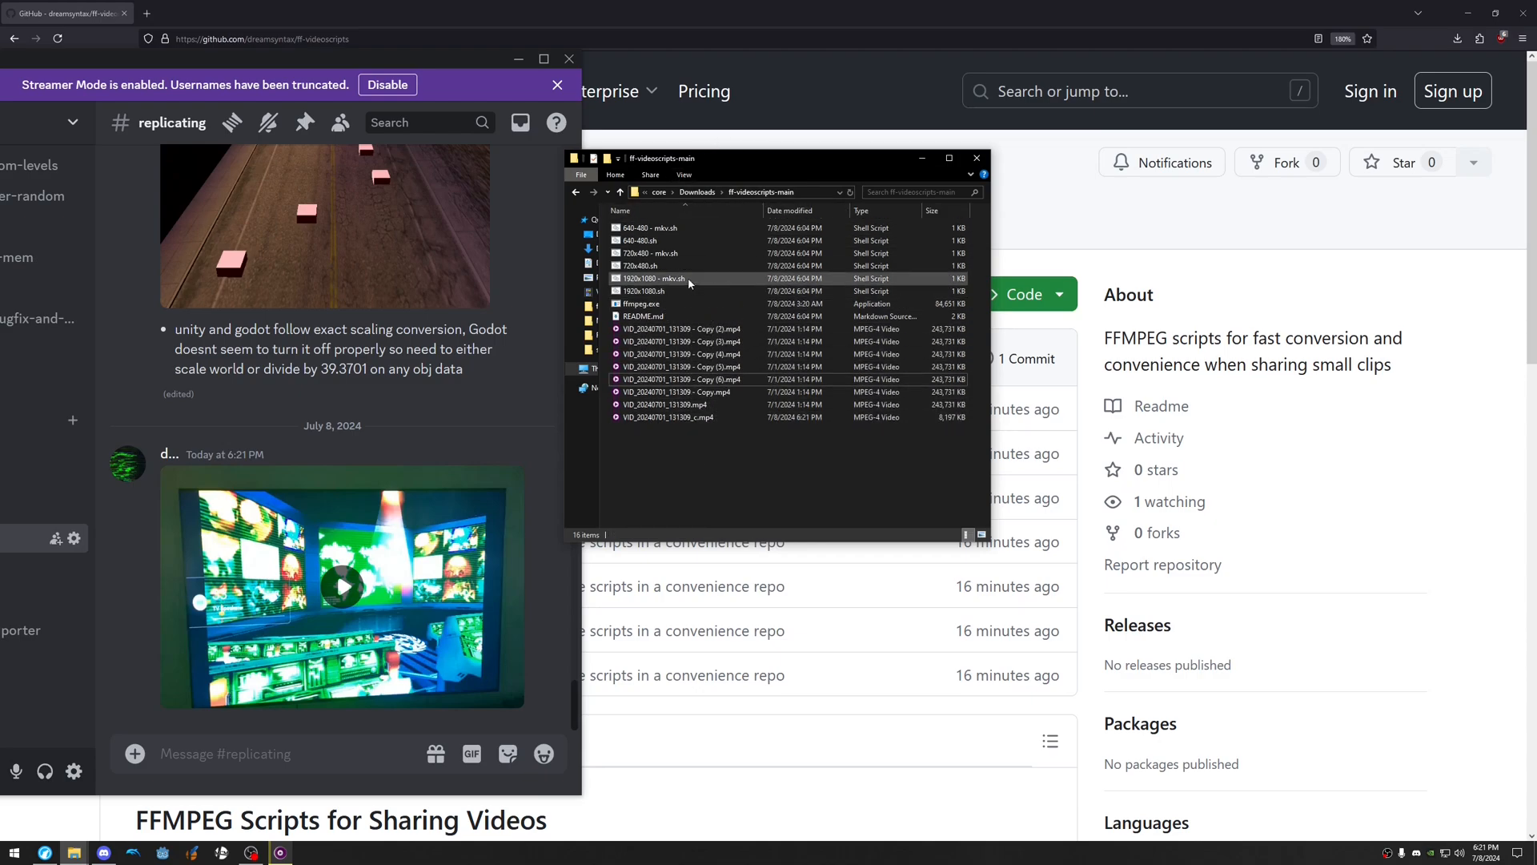